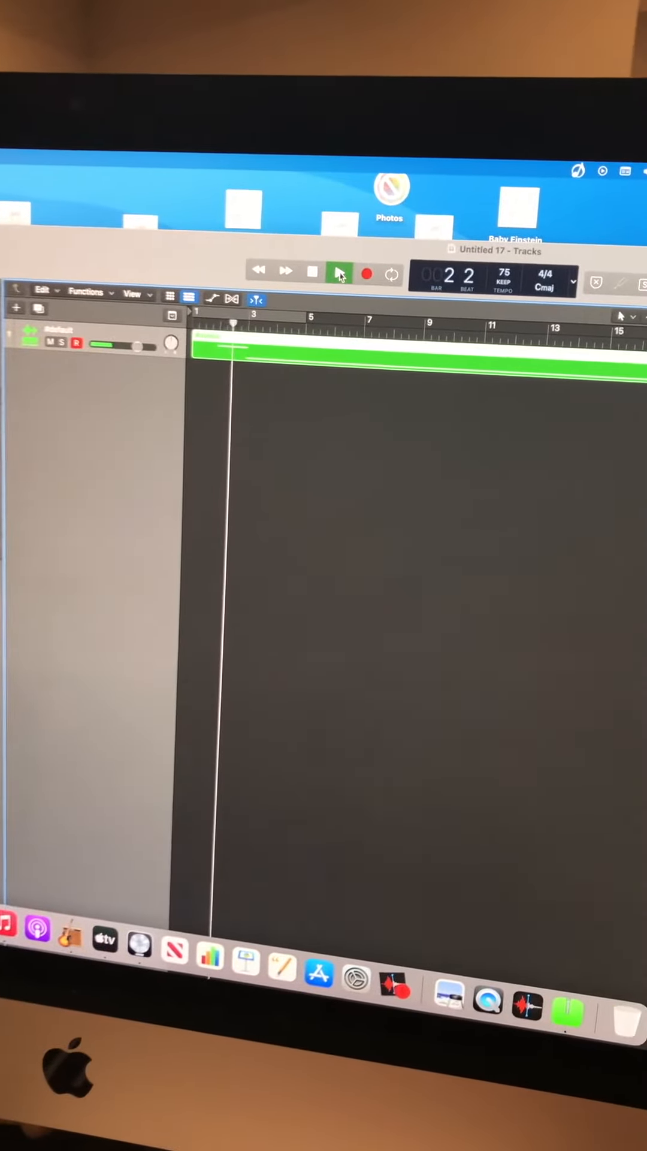
click(338, 273)
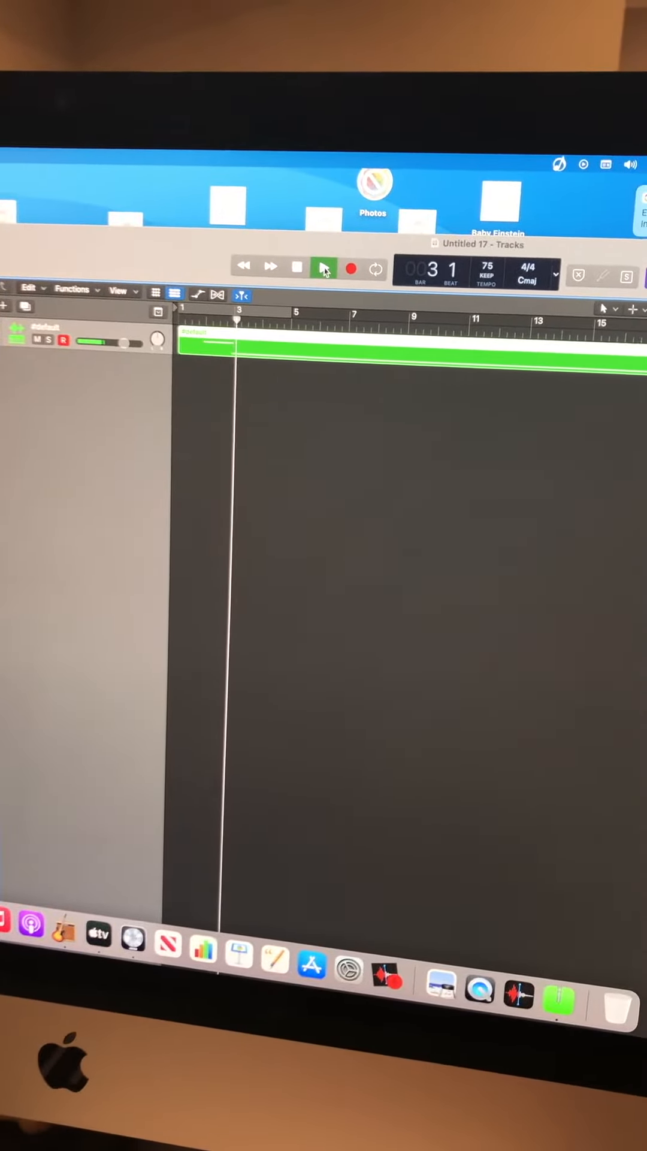
click(323, 268)
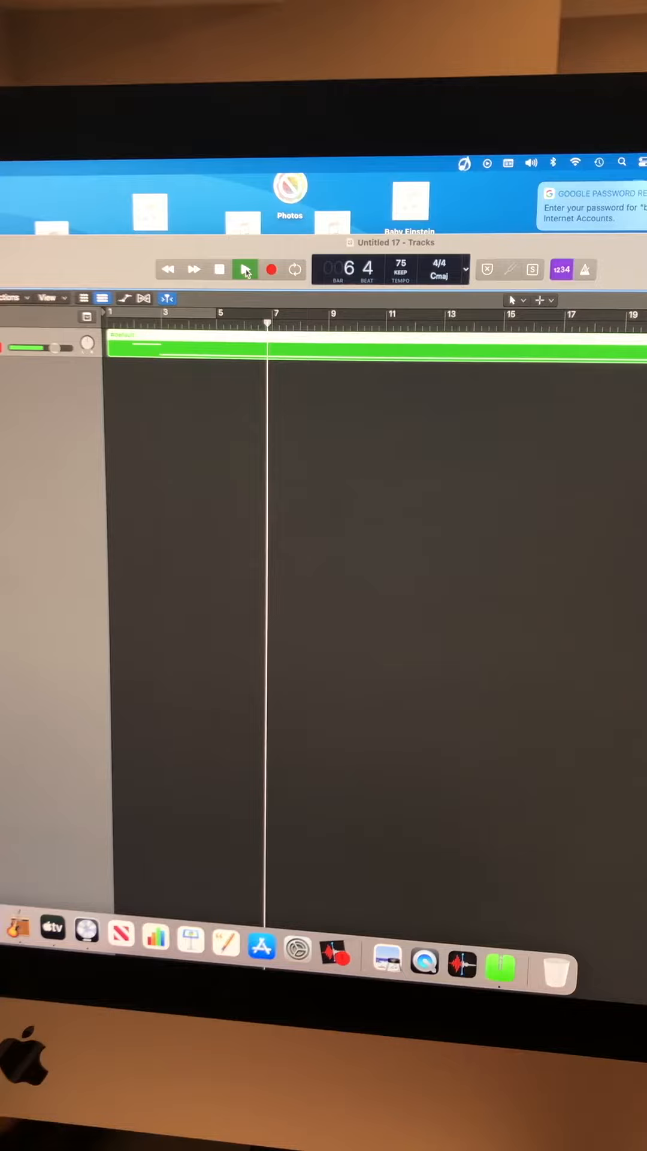
click(246, 269)
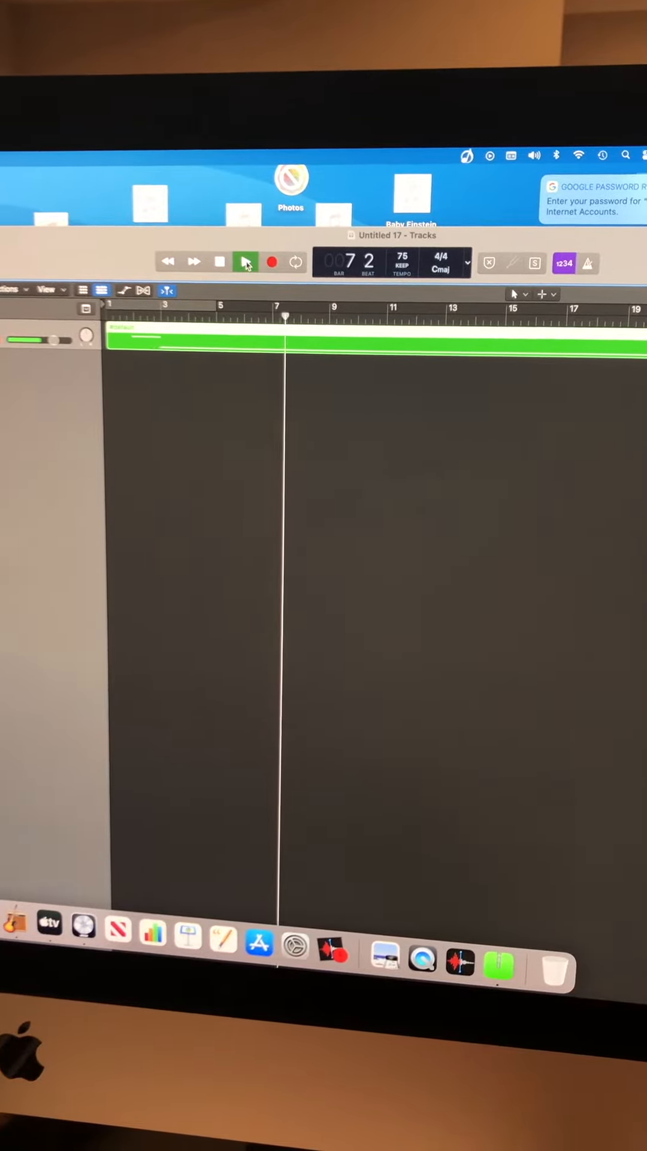
click(248, 262)
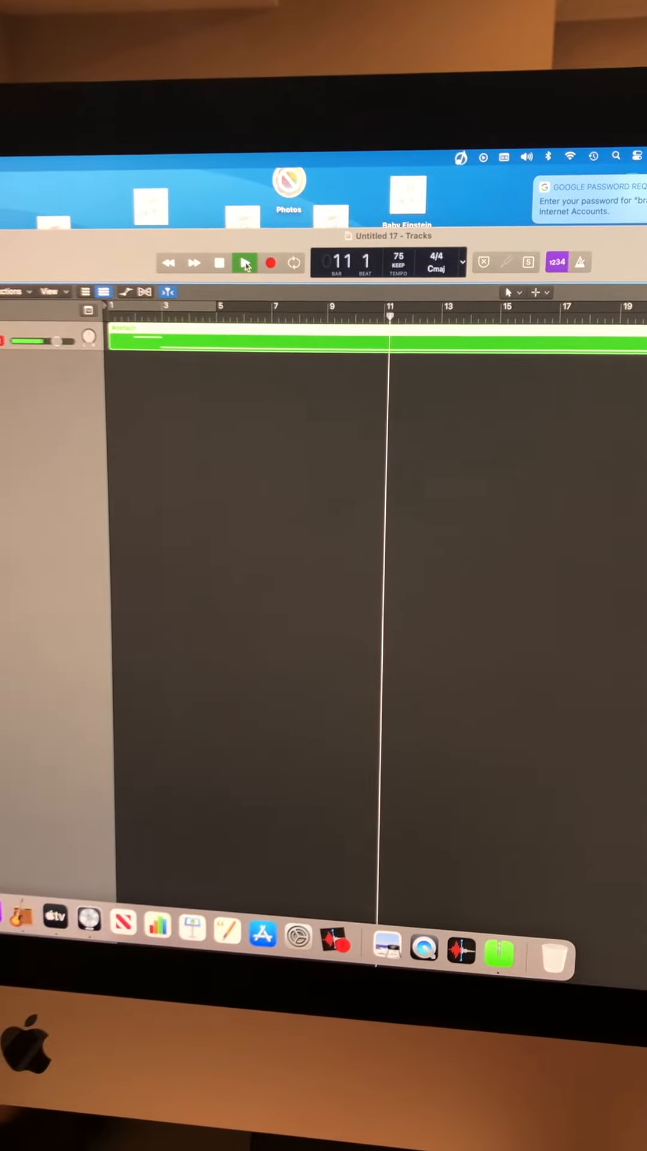
click(252, 255)
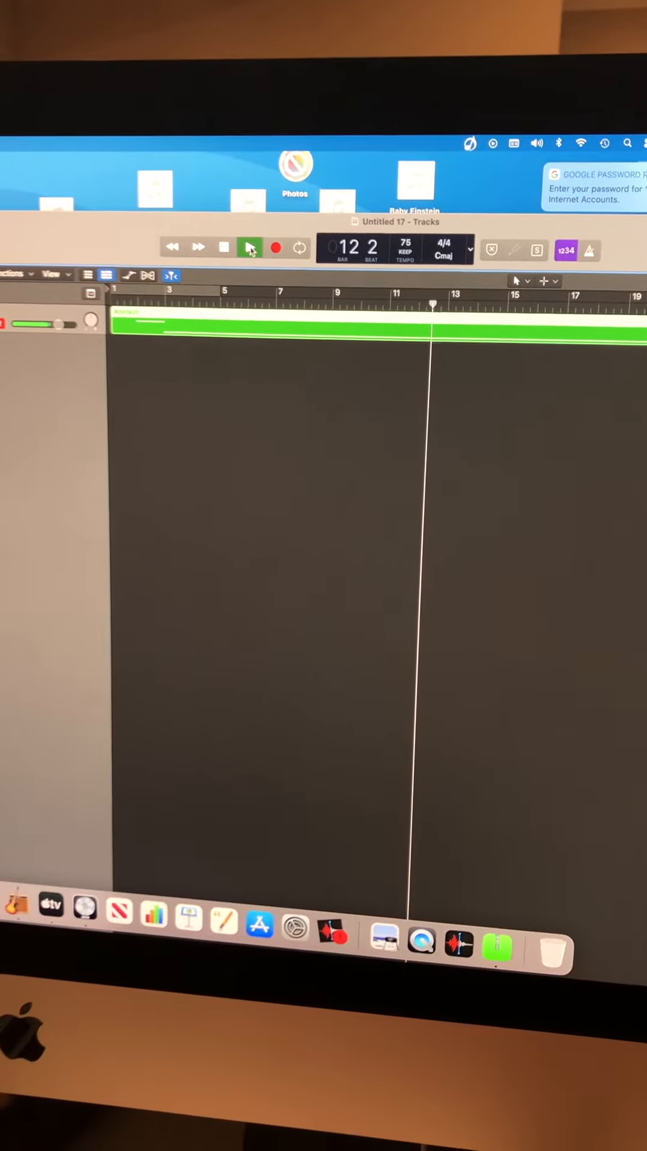
click(252, 247)
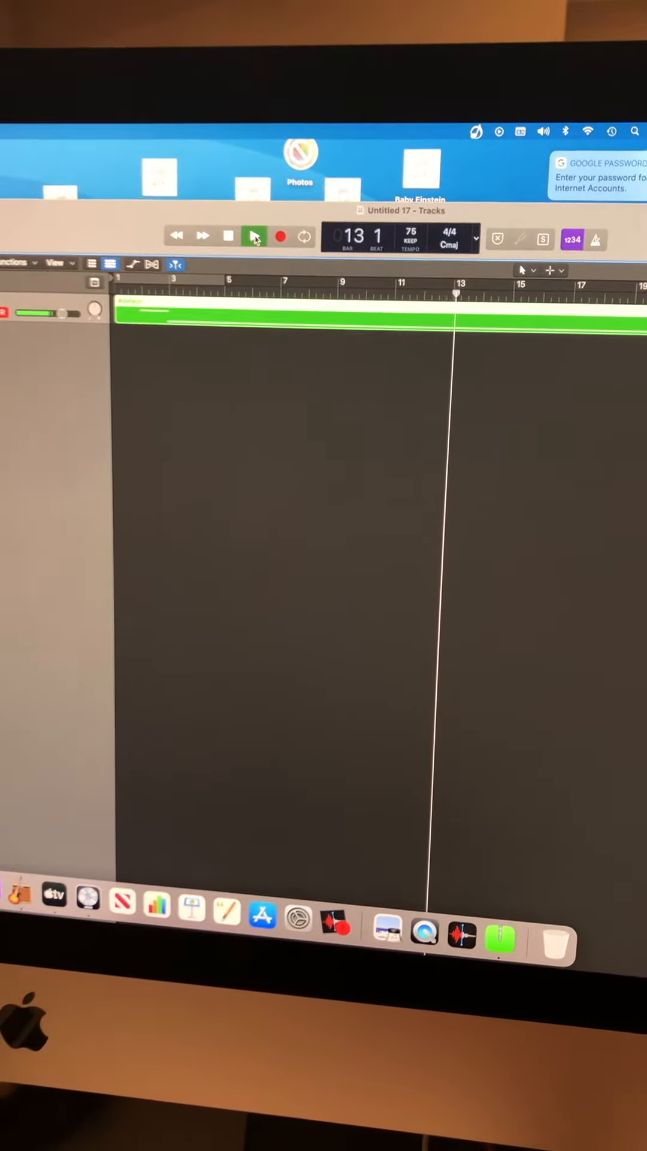